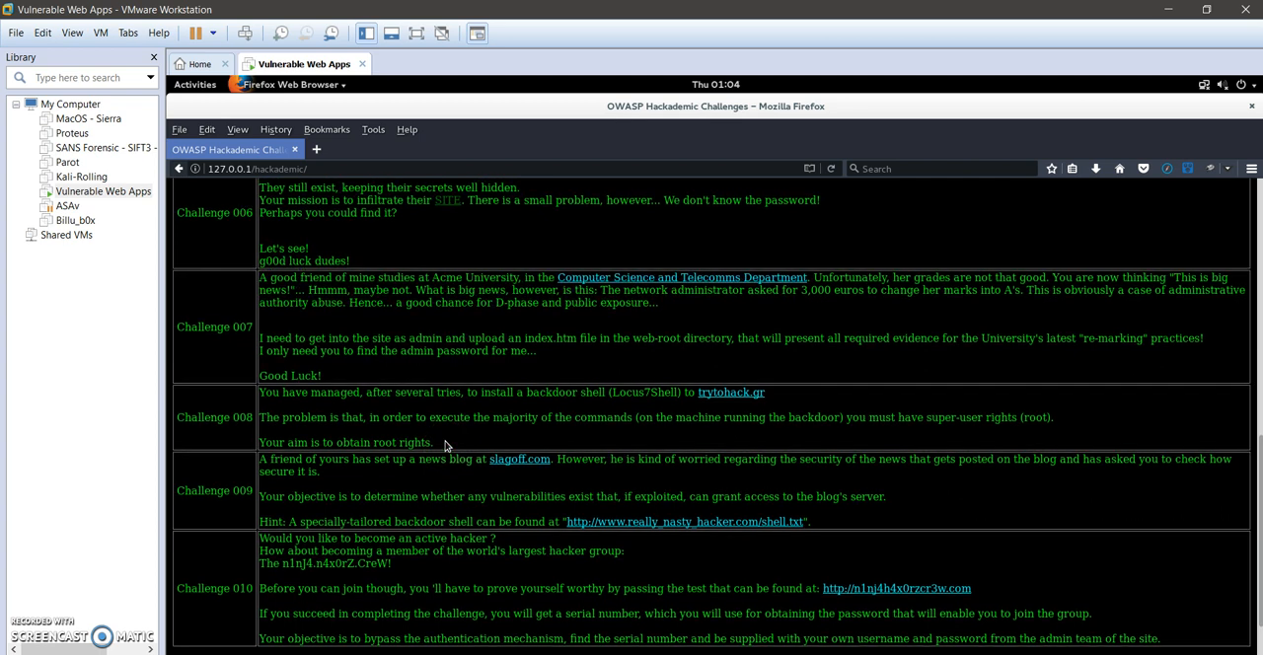
- Scroll to Challenge 006 in the list and open its hidden knight site
scroll("up", 3)
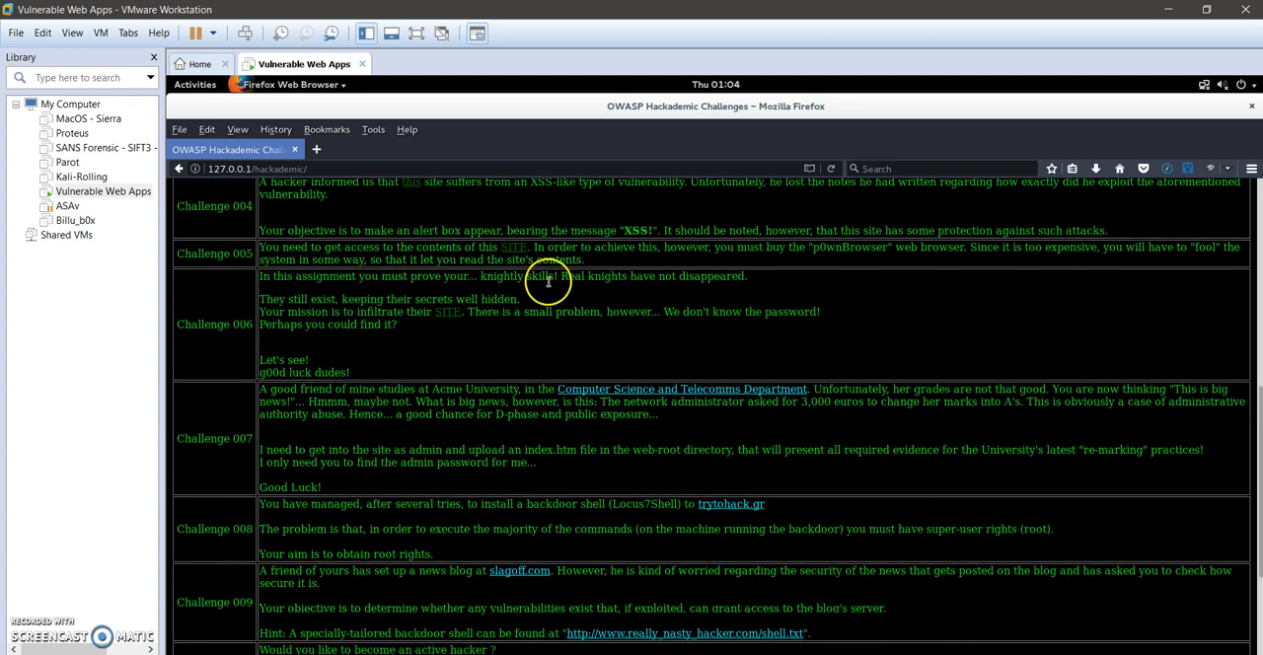
mouse_move(636, 309)
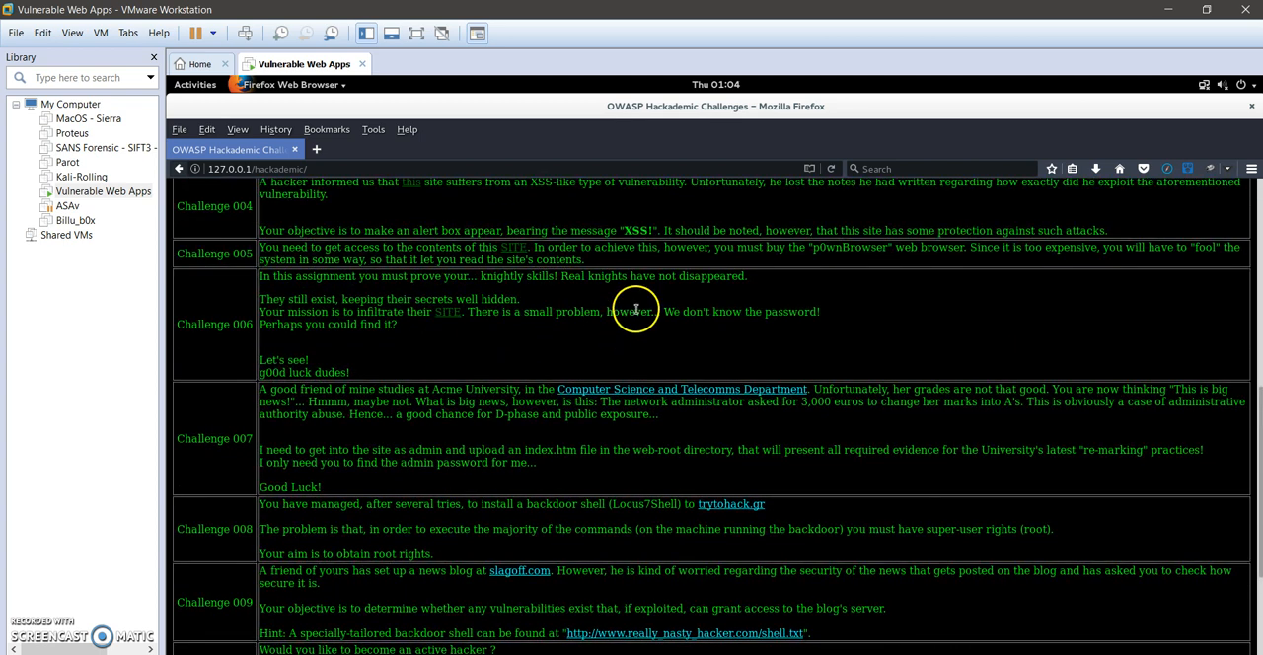
mouse_move(447, 318)
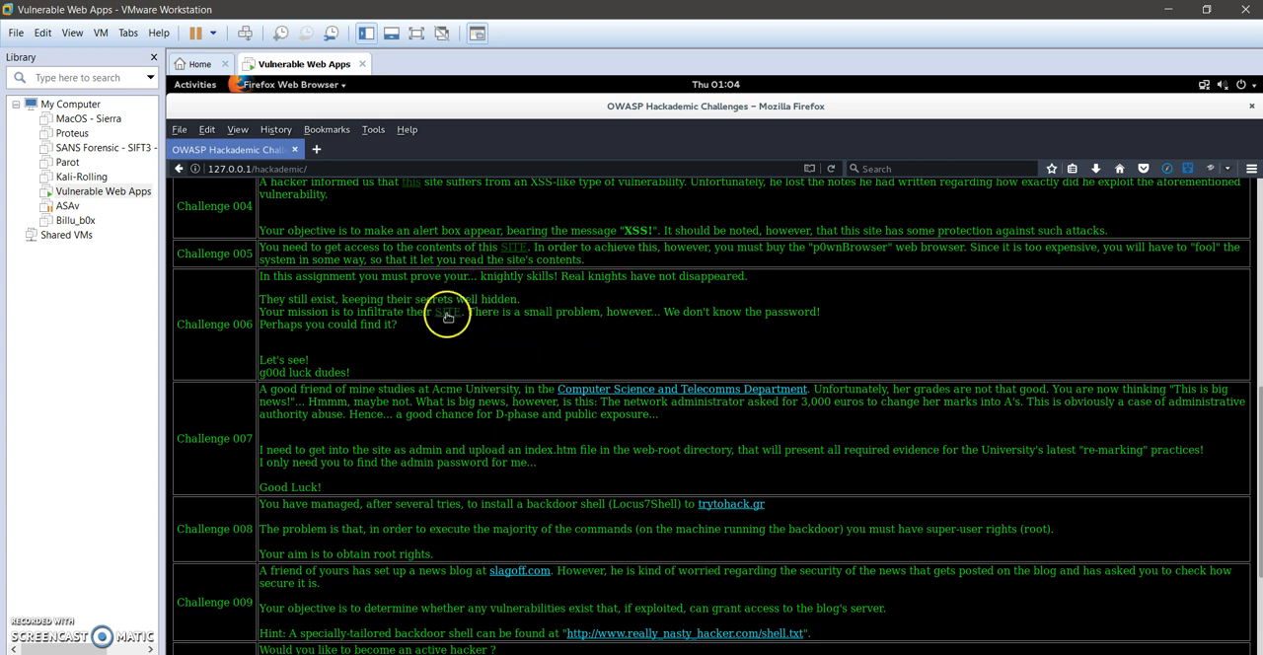
left_click(315, 149)
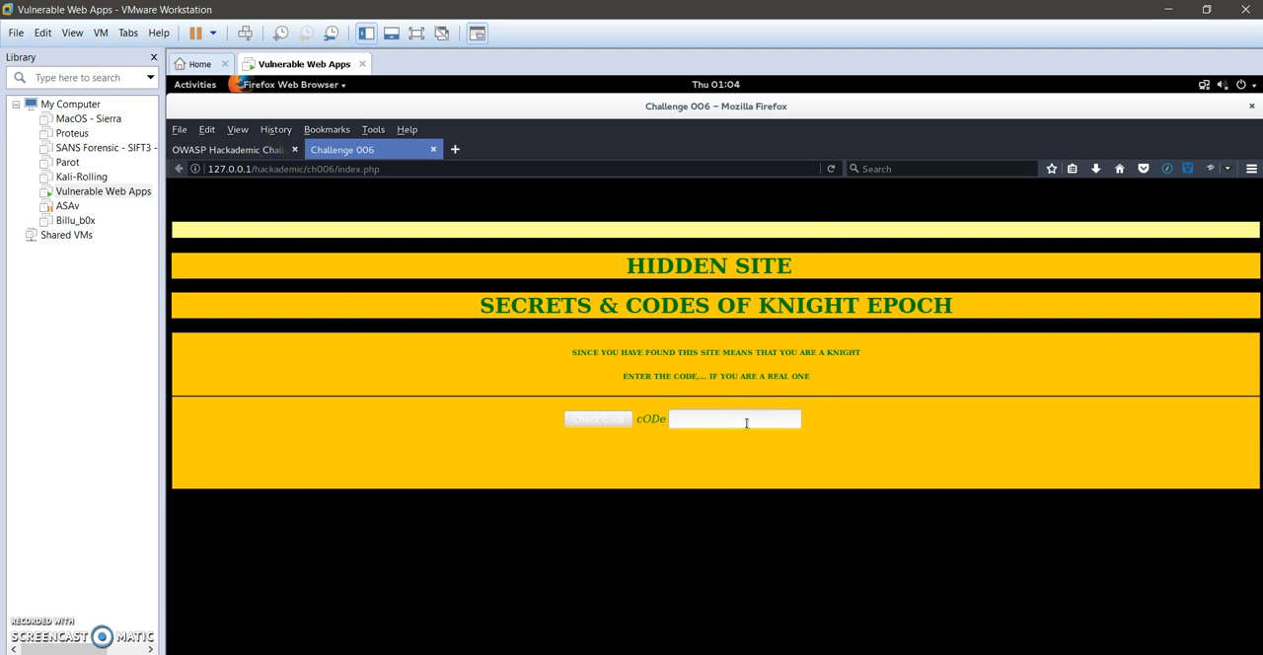
mouse_move(738, 287)
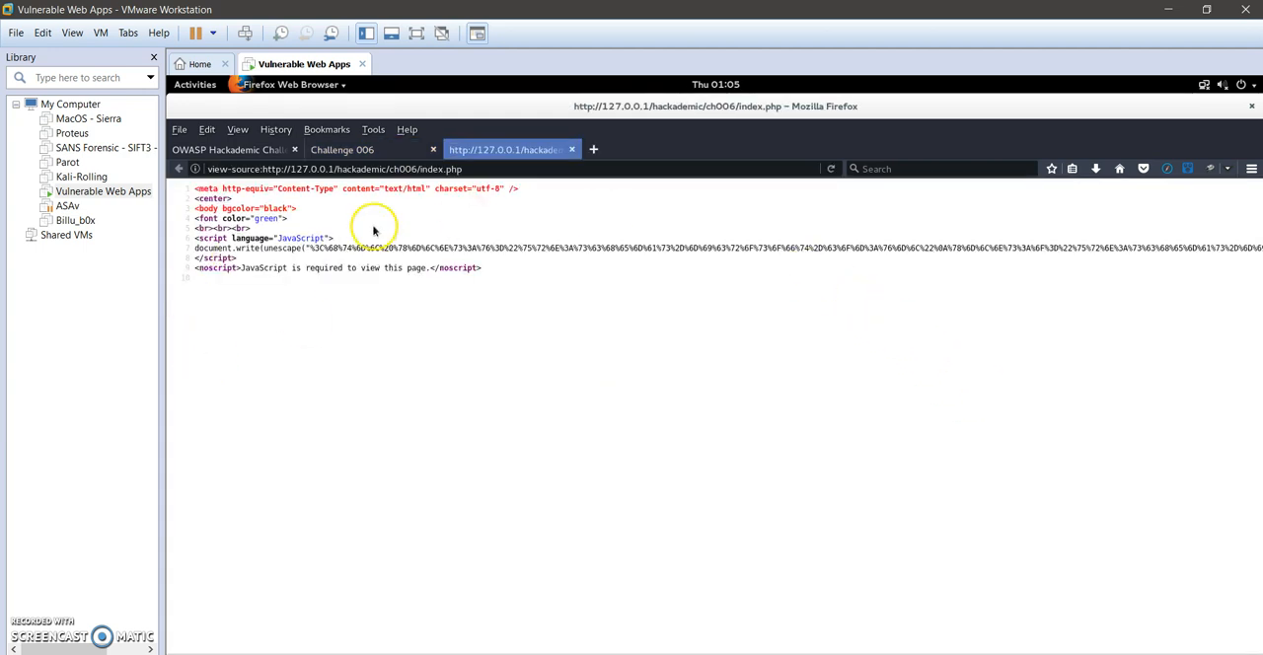
mouse_move(265, 264)
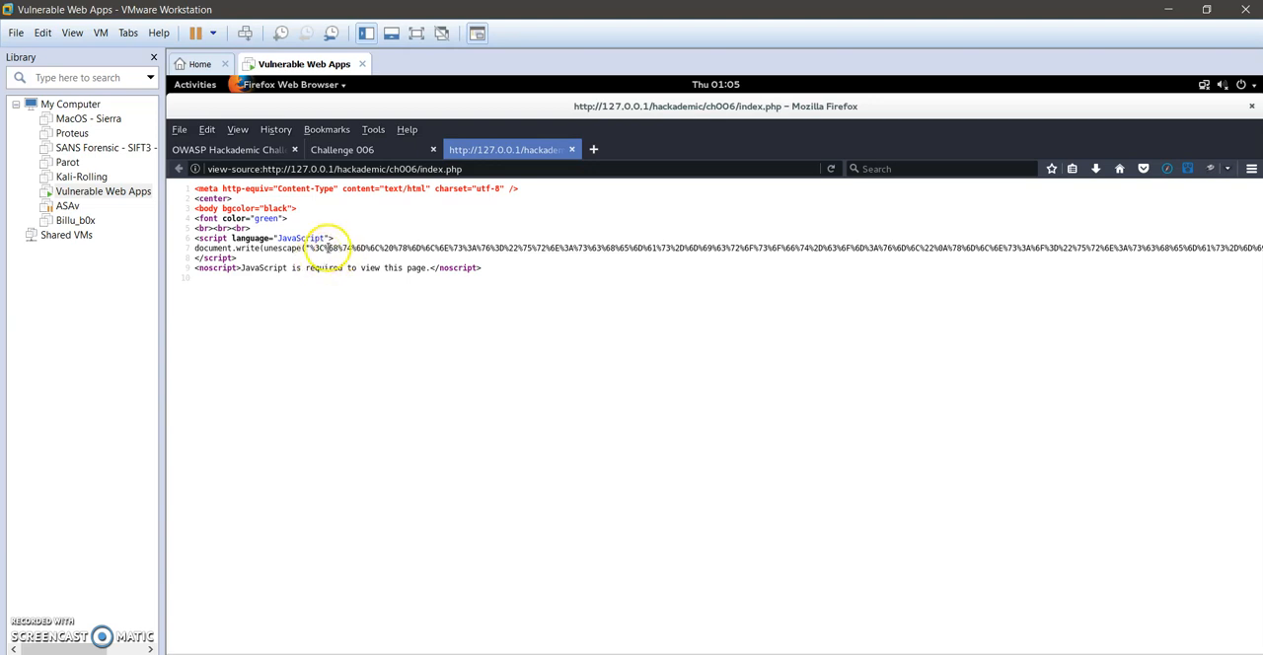
mouse_move(979, 258)
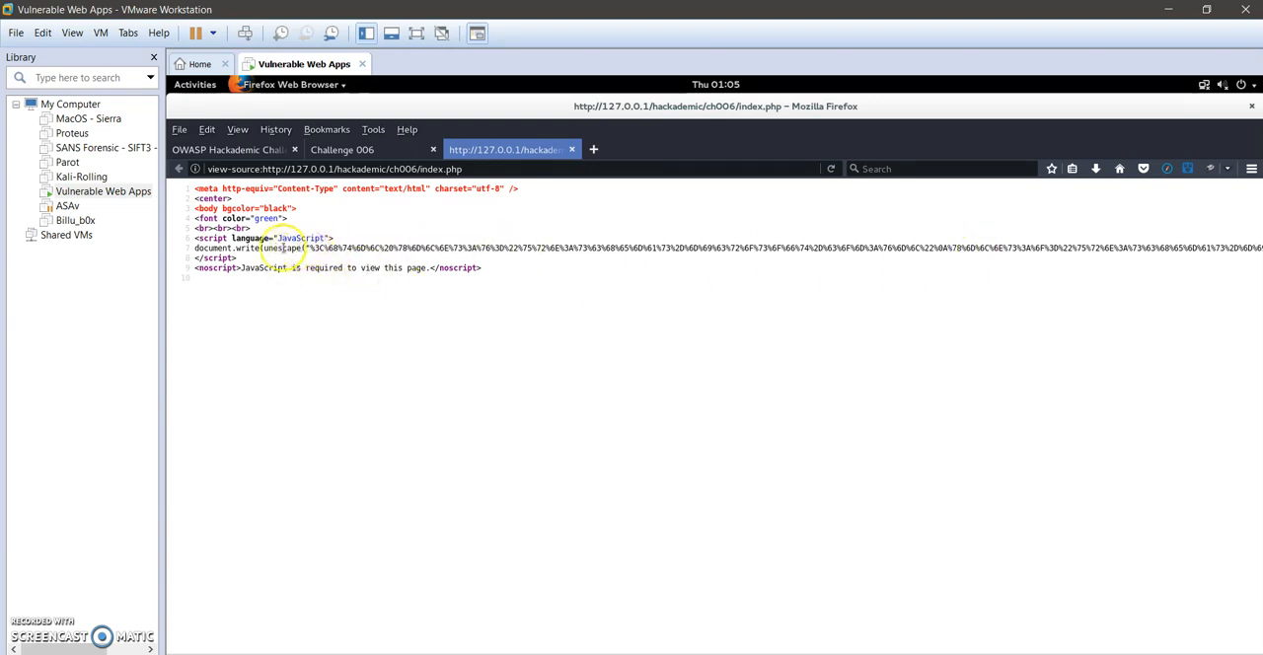
- Select the percent-encoded string inside document.write(unescape(...)) in the page source
double_click(284, 248)
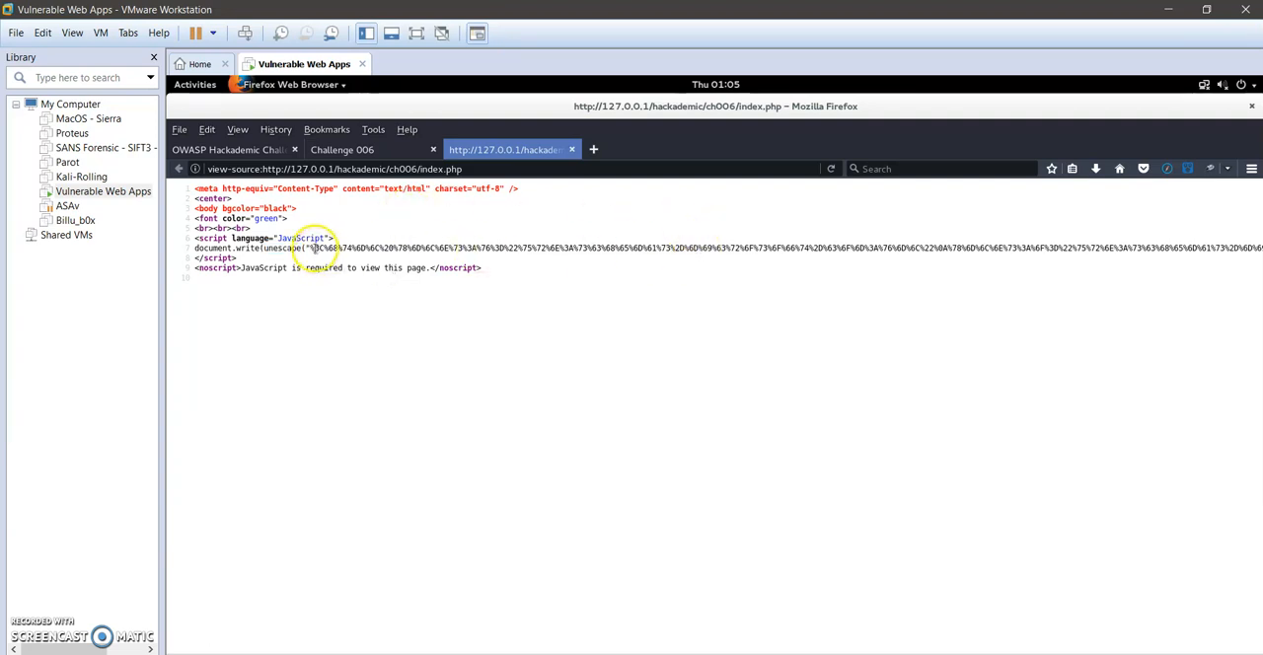
mouse_move(998, 250)
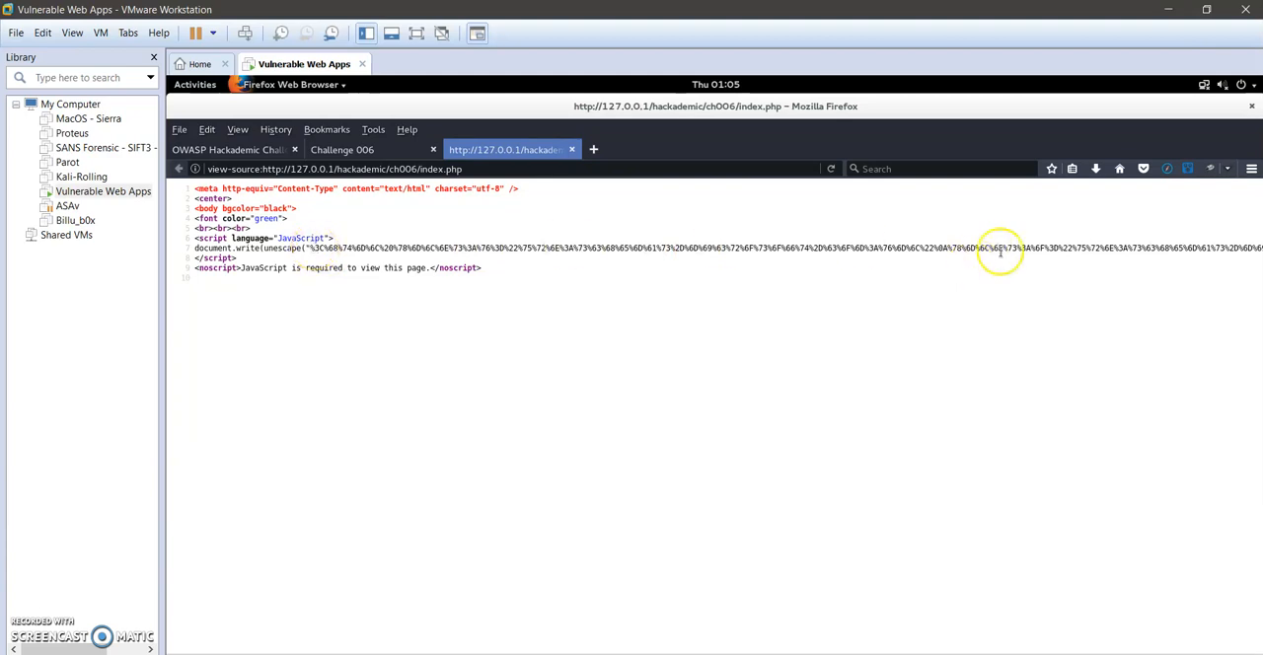
mouse_move(377, 250)
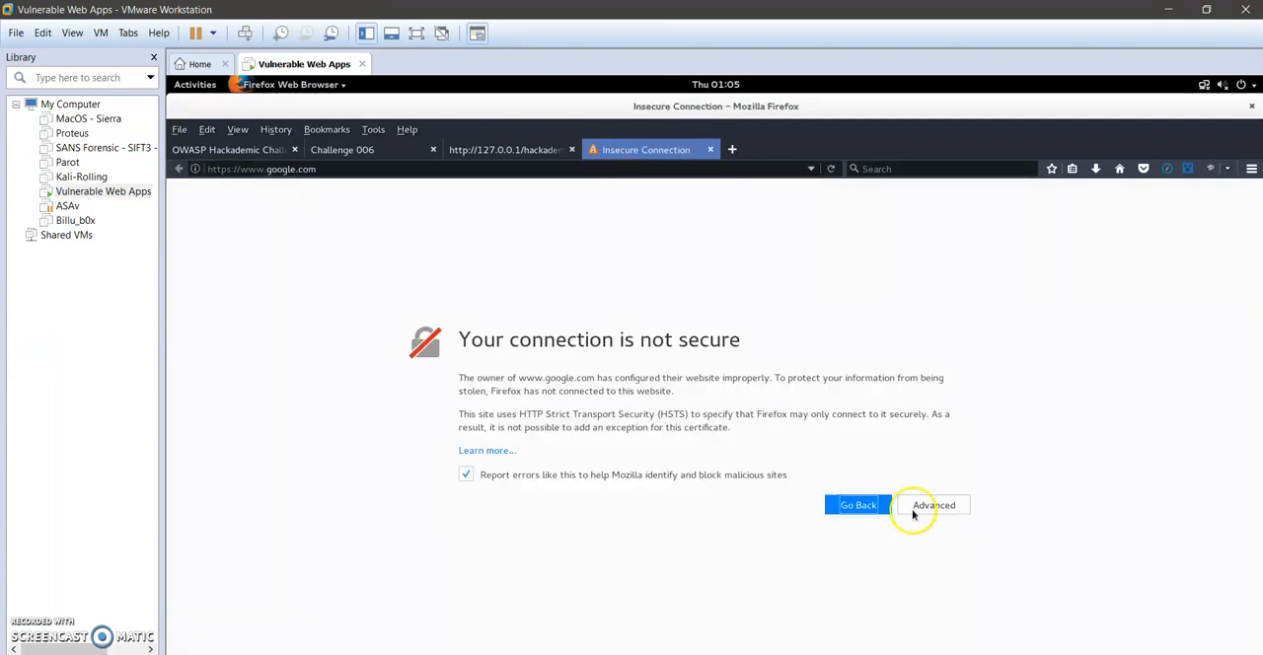
- Expand the Advanced details on google.com's insecure connection warning
left_click(929, 504)
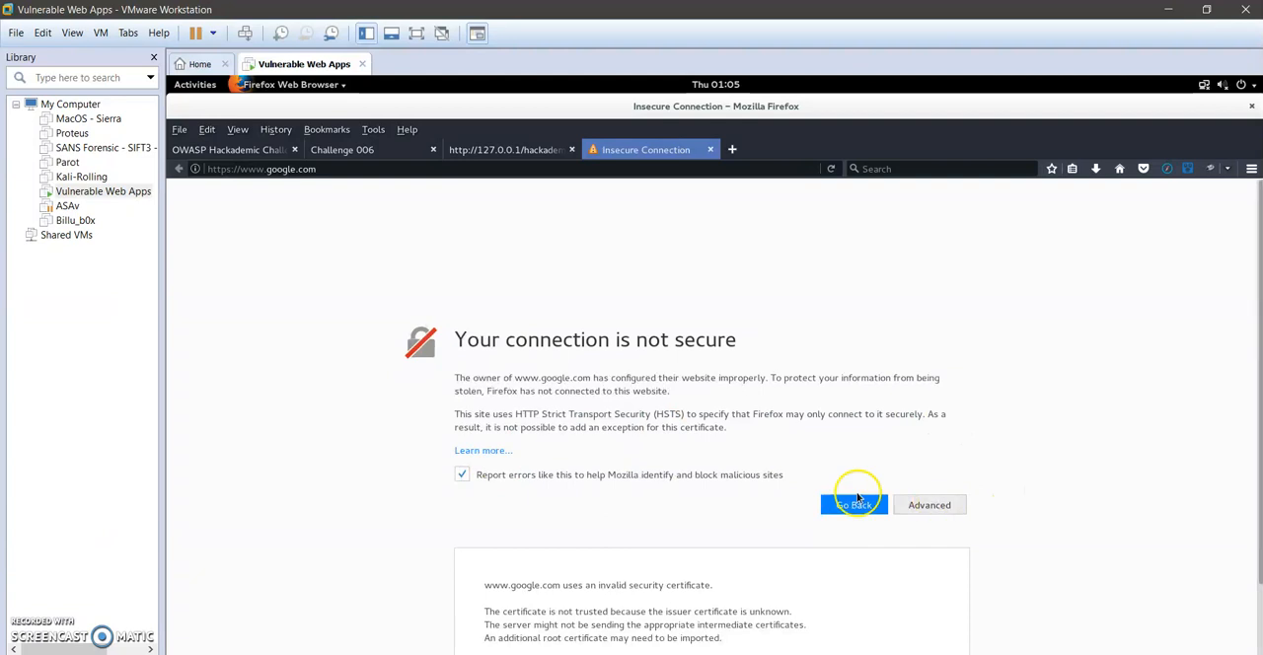
scroll("down", 3)
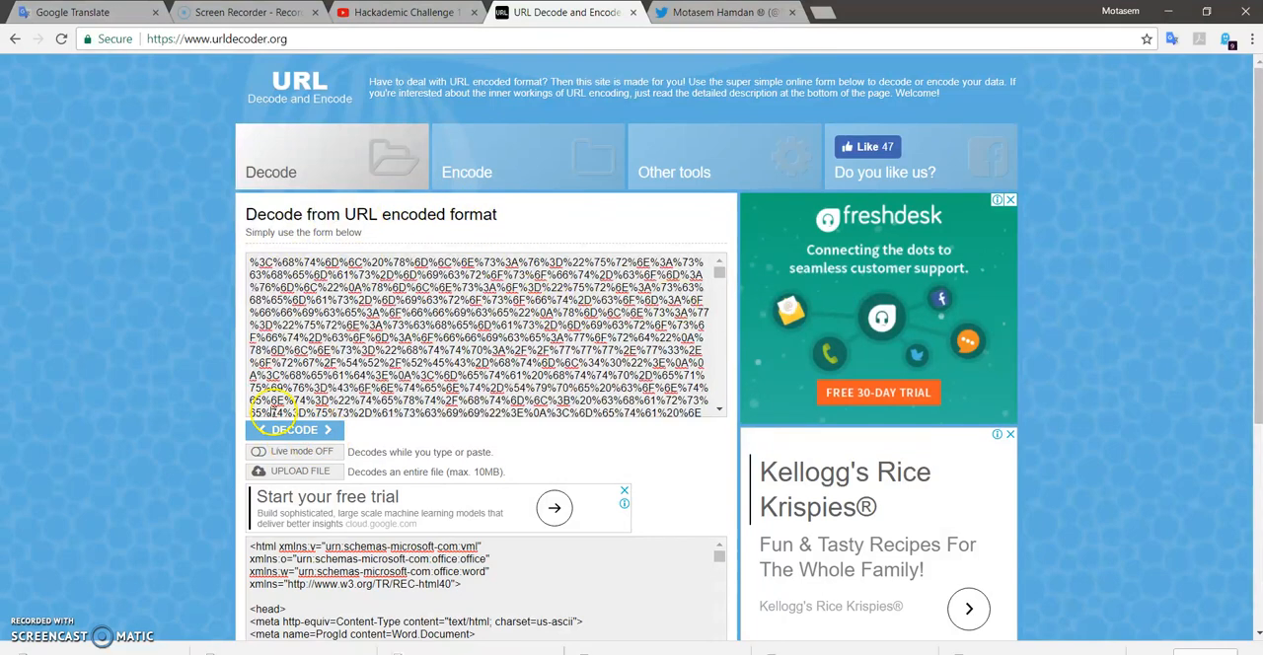
- Scroll urldecoder.org down to view the decoded HTML output
scroll("down", 3)
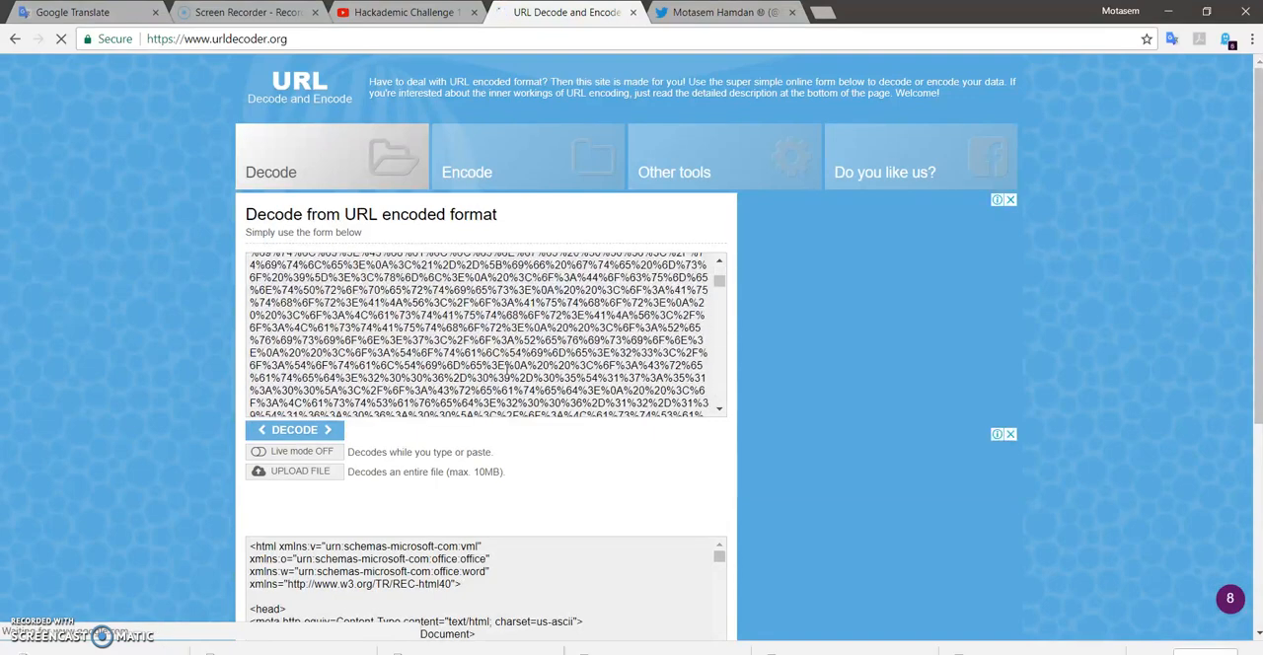
scroll("down", 3)
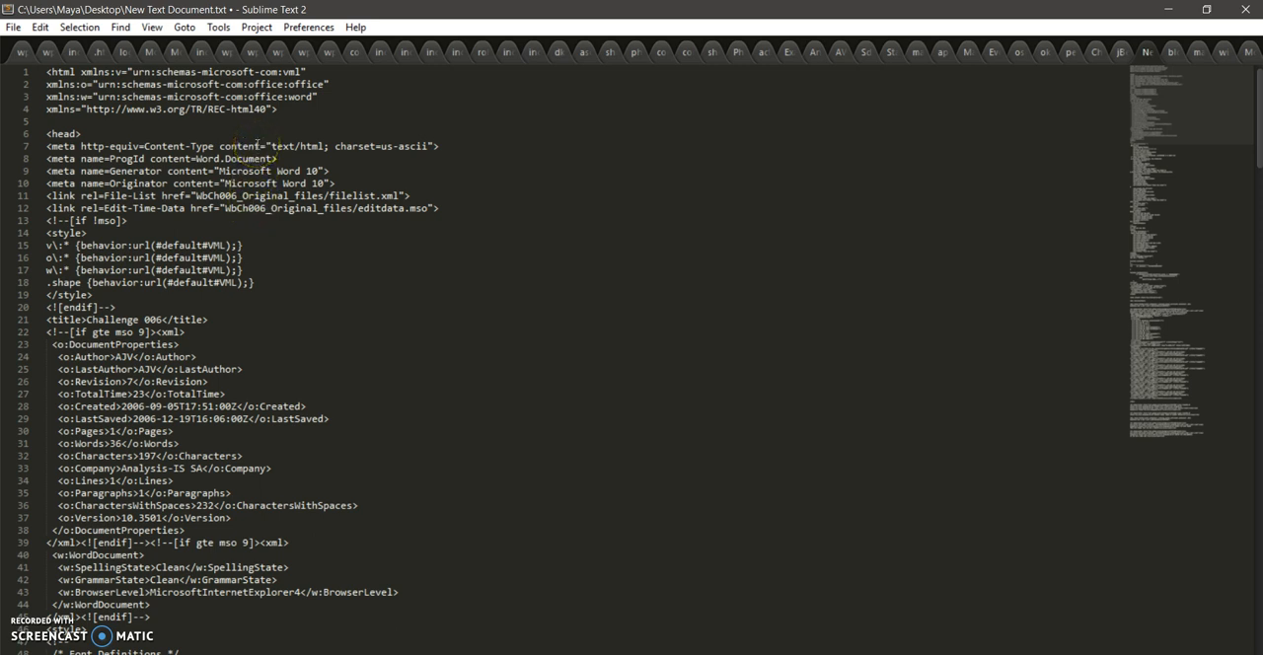
mouse_move(780, 286)
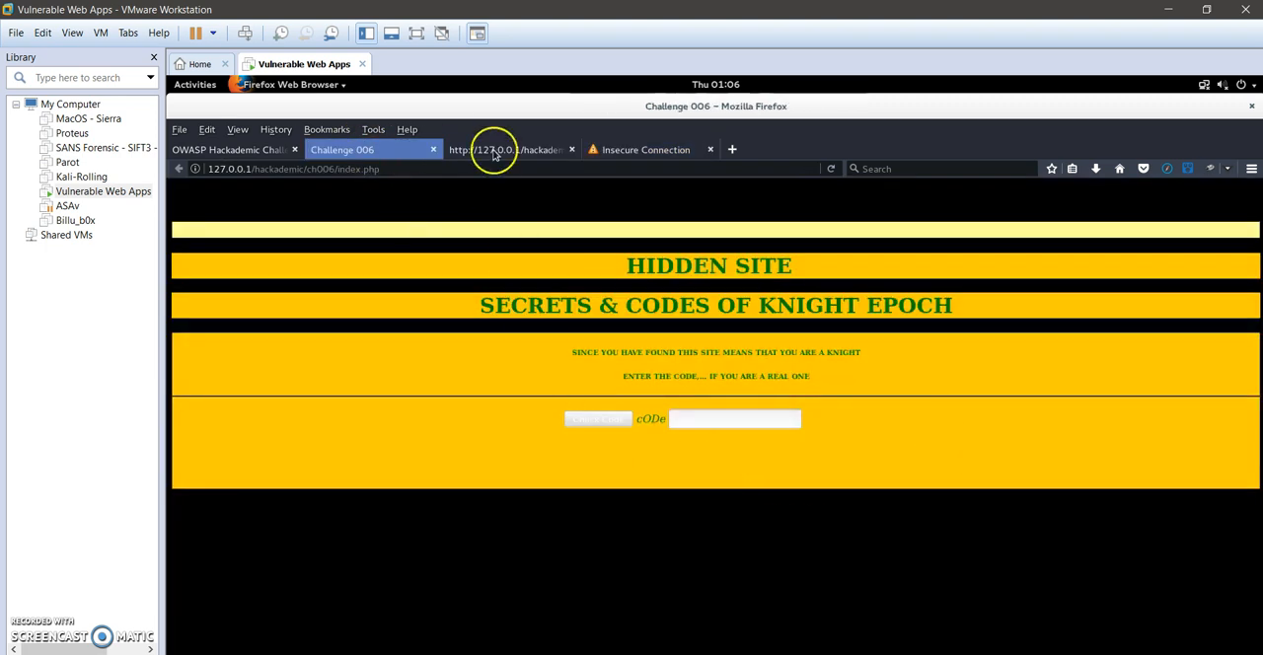
- Return briefly to the Challenge 006 tab in Firefox
left_click(493, 149)
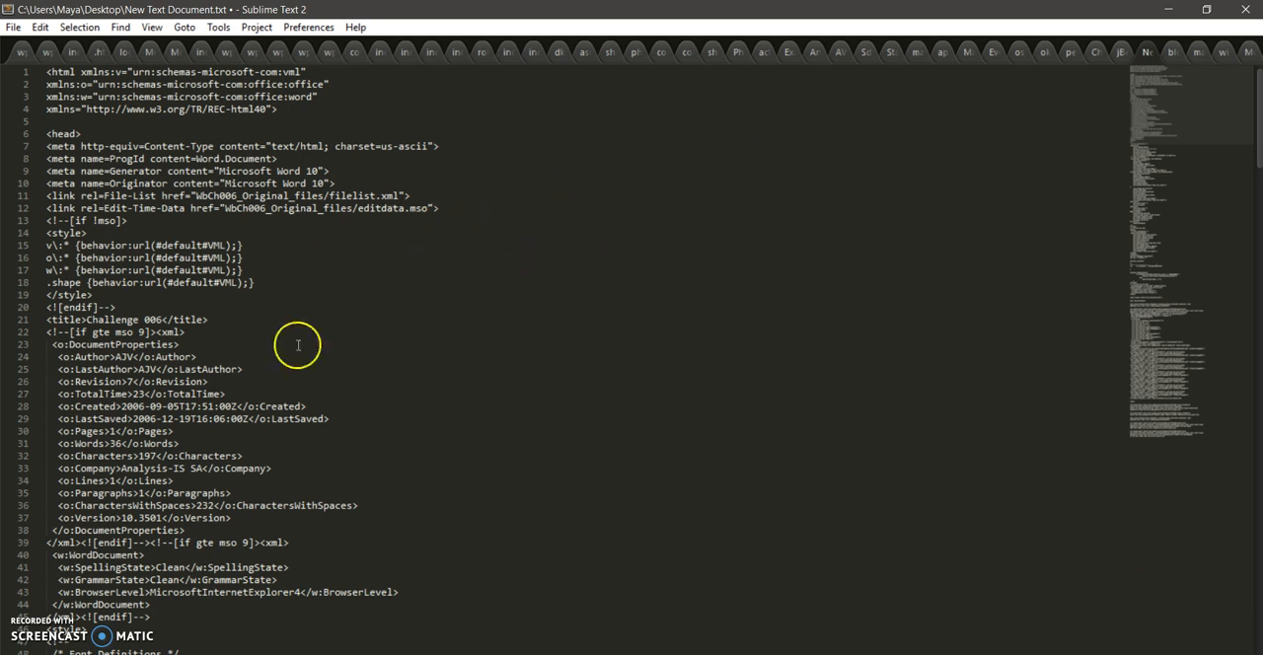
mouse_move(433, 335)
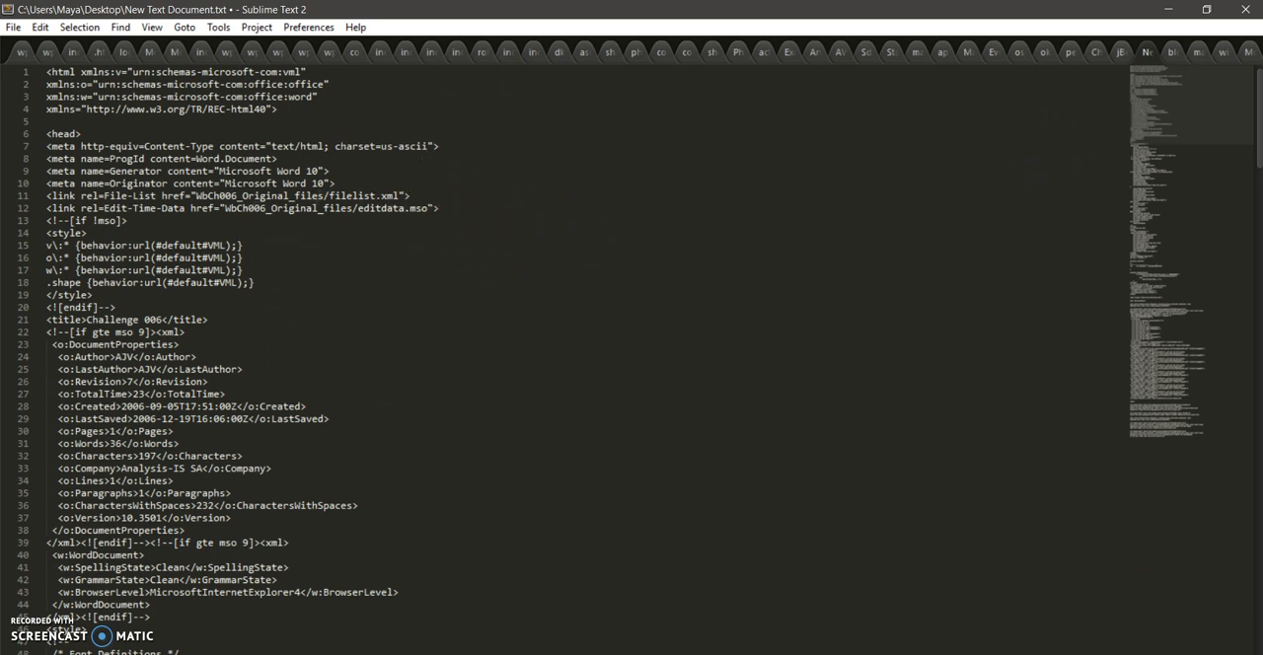
scroll("down", 3)
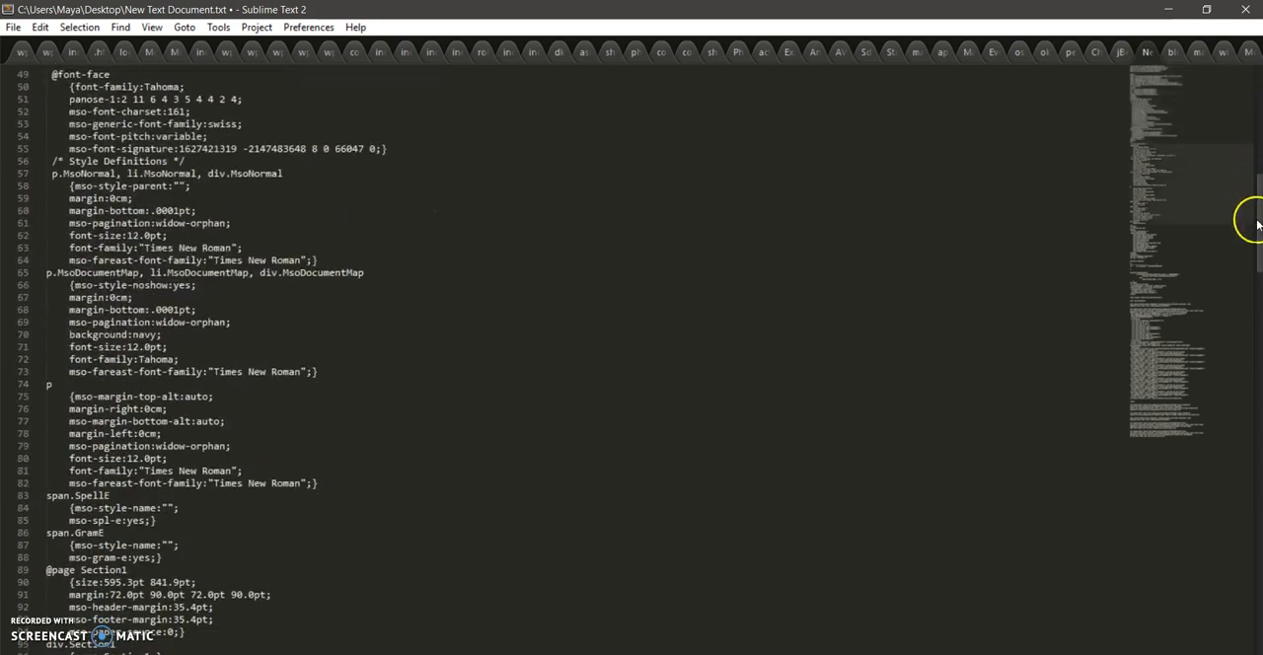
scroll("down", 3)
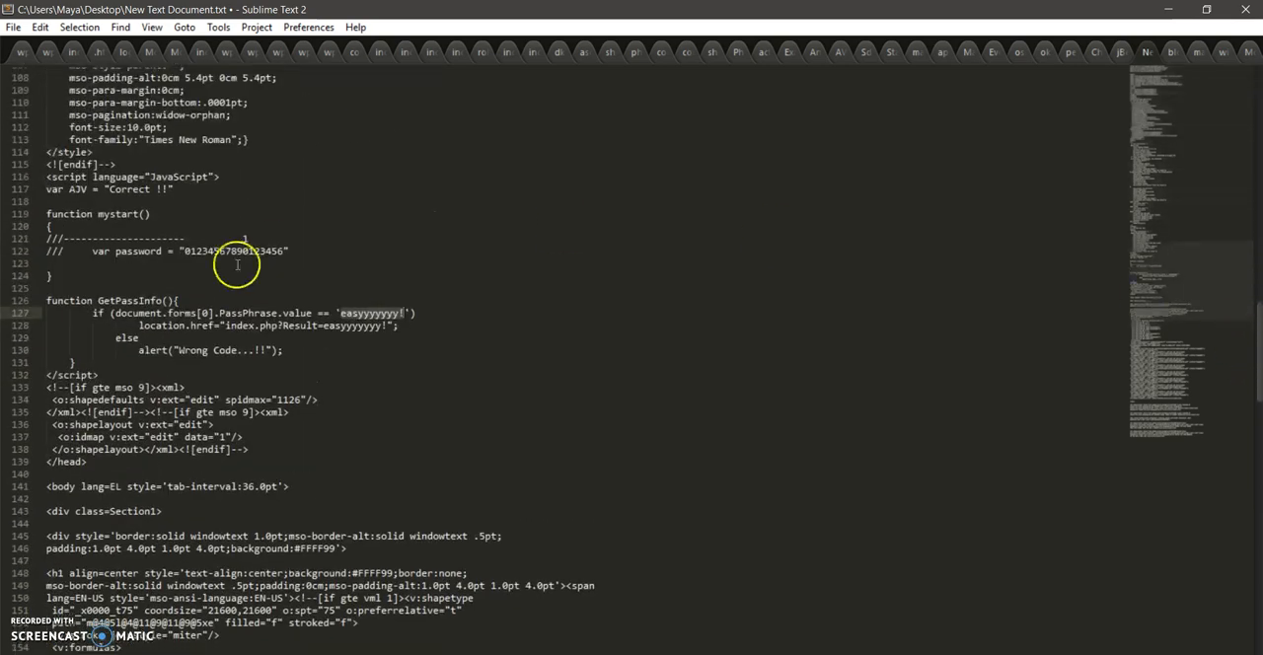
mouse_move(202, 232)
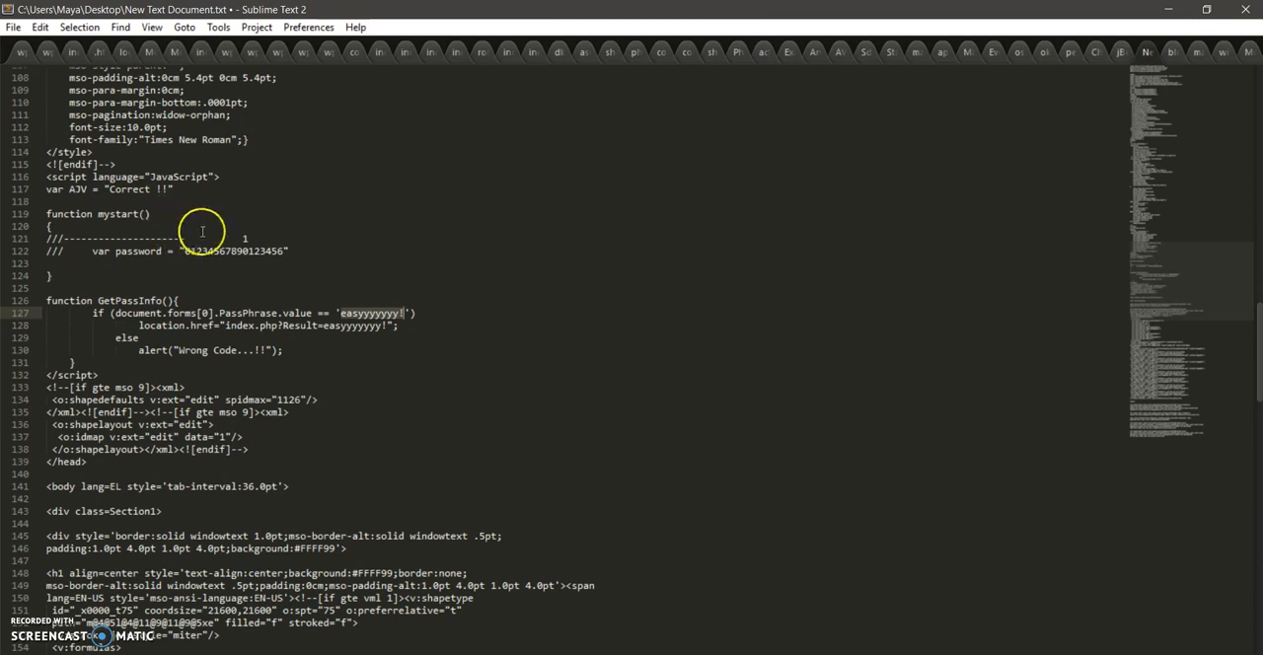
mouse_move(109, 300)
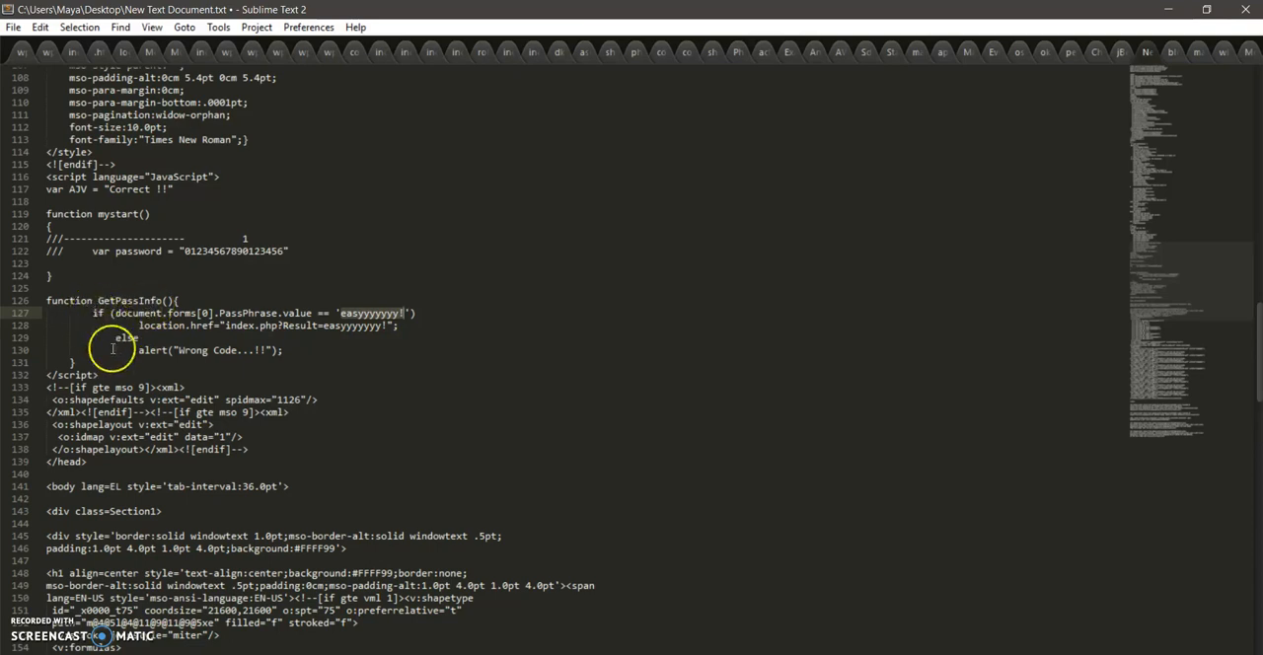
mouse_move(176, 338)
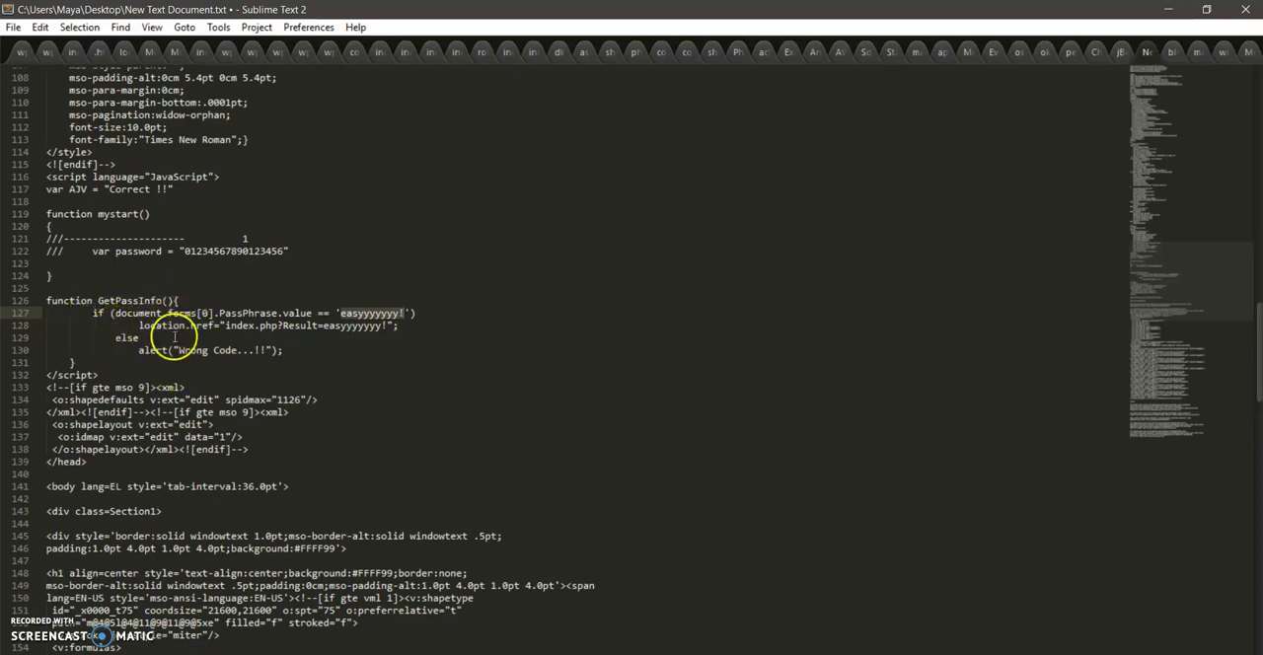
mouse_move(188, 277)
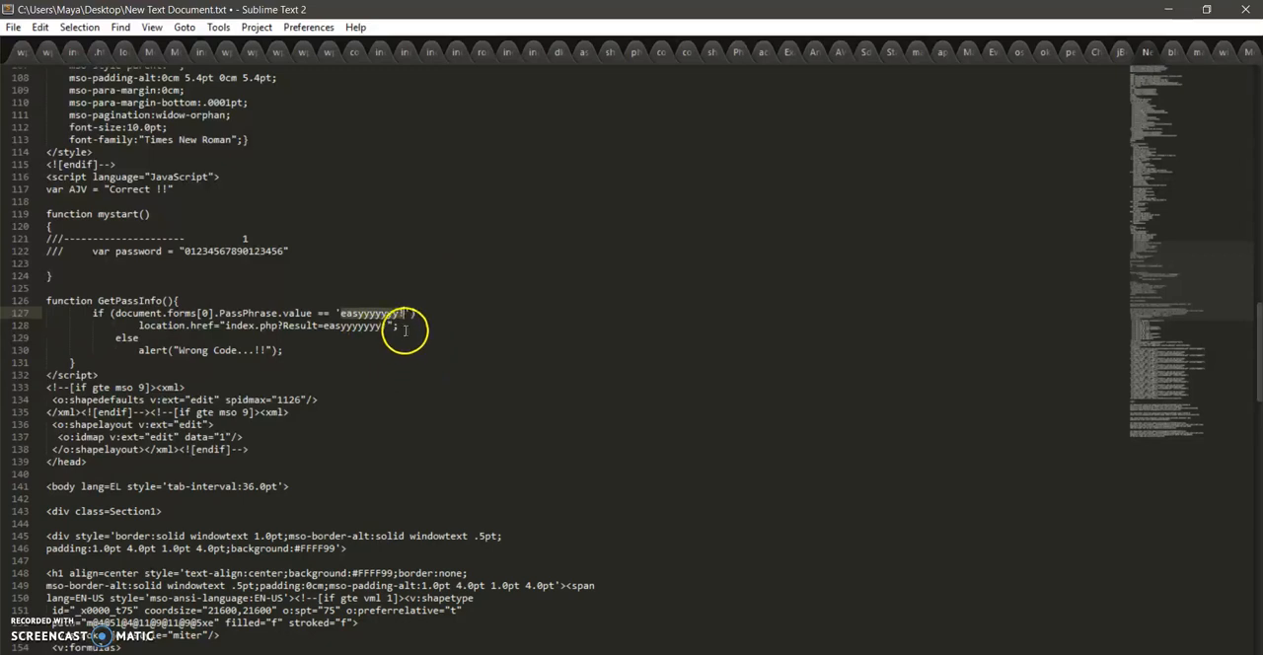
right_click(394, 326)
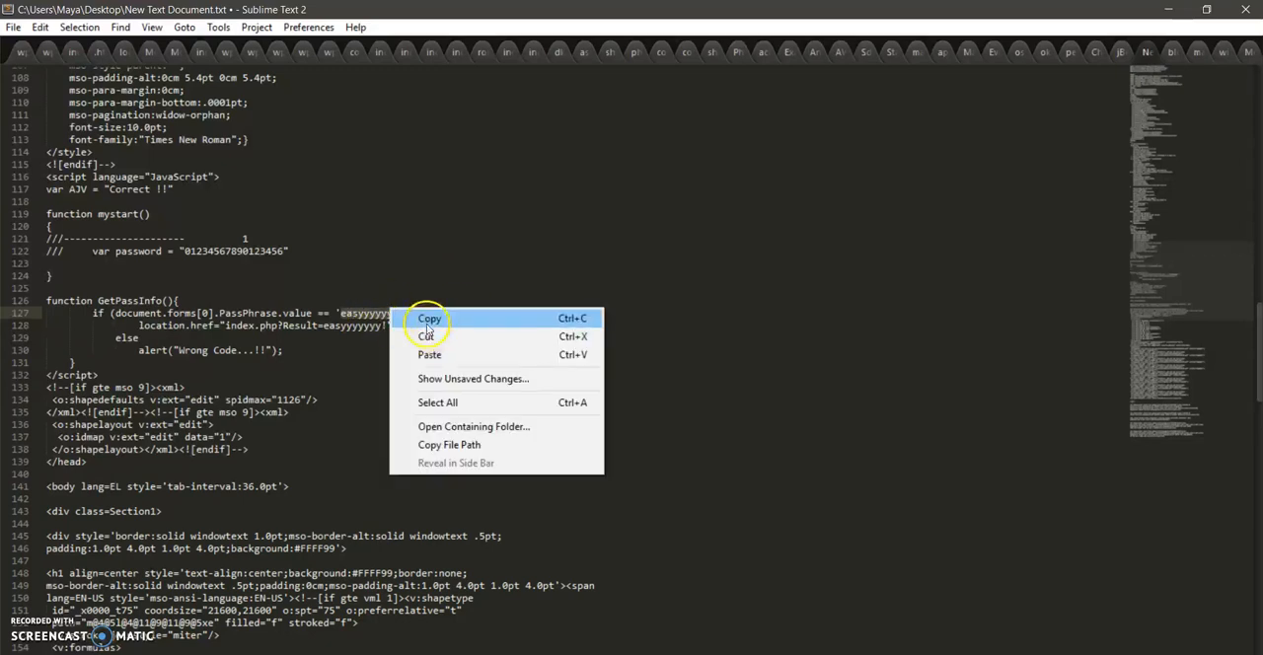
left_click(429, 318)
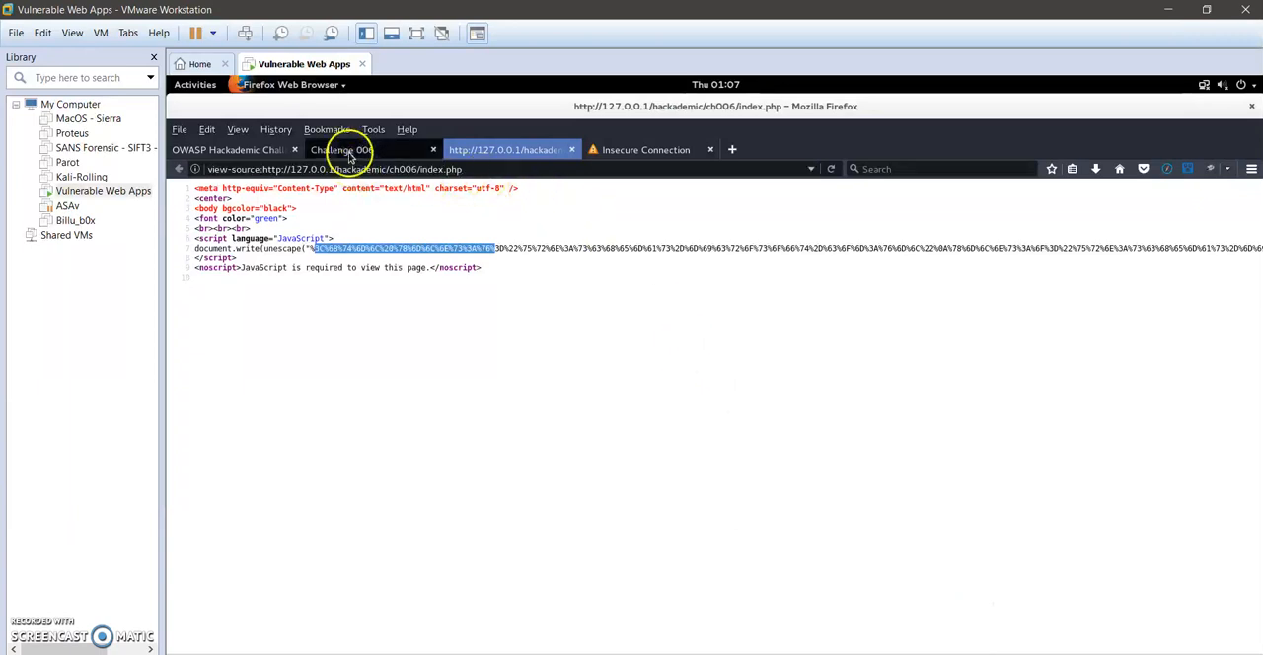
- Submit 'easyyyyyyy!' in Challenge 006's cODe field with Check Code
left_click(342, 149)
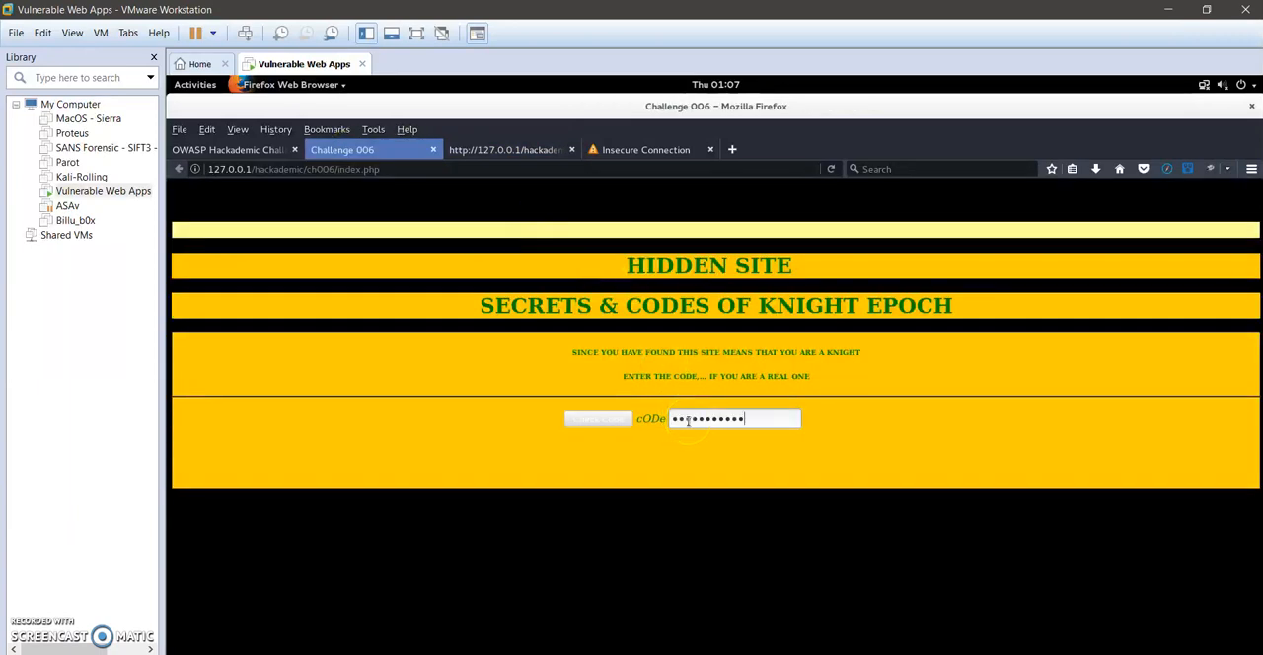
left_click(598, 420)
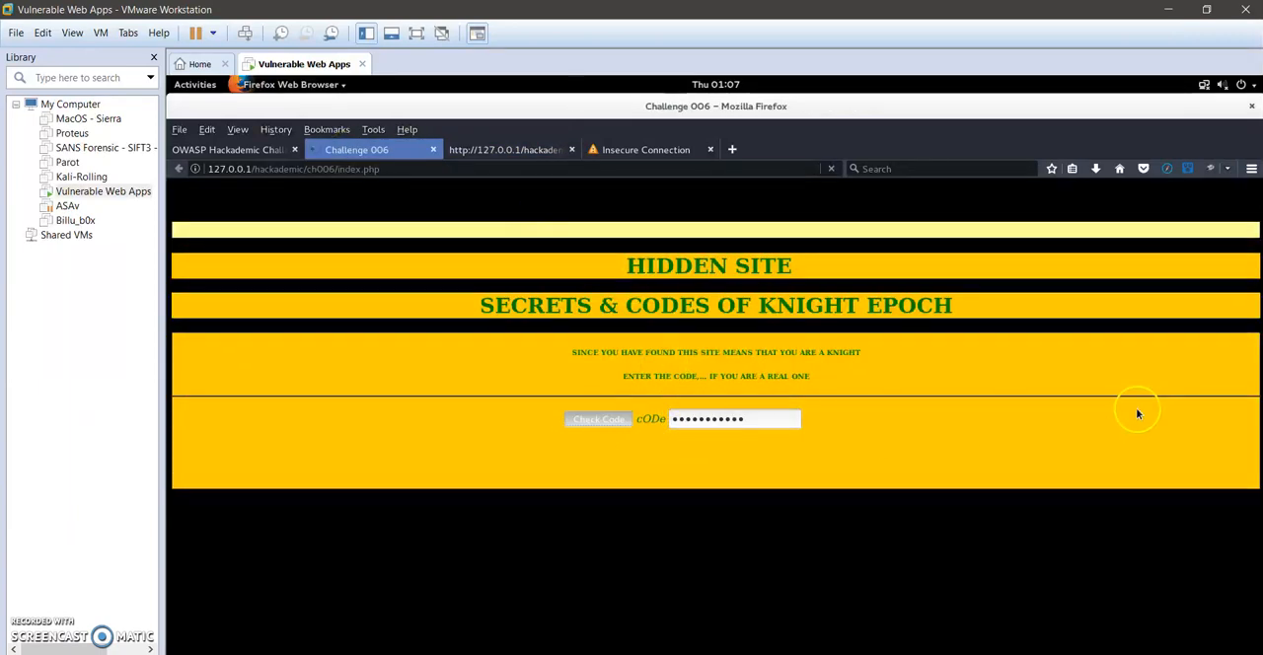
left_click(599, 419)
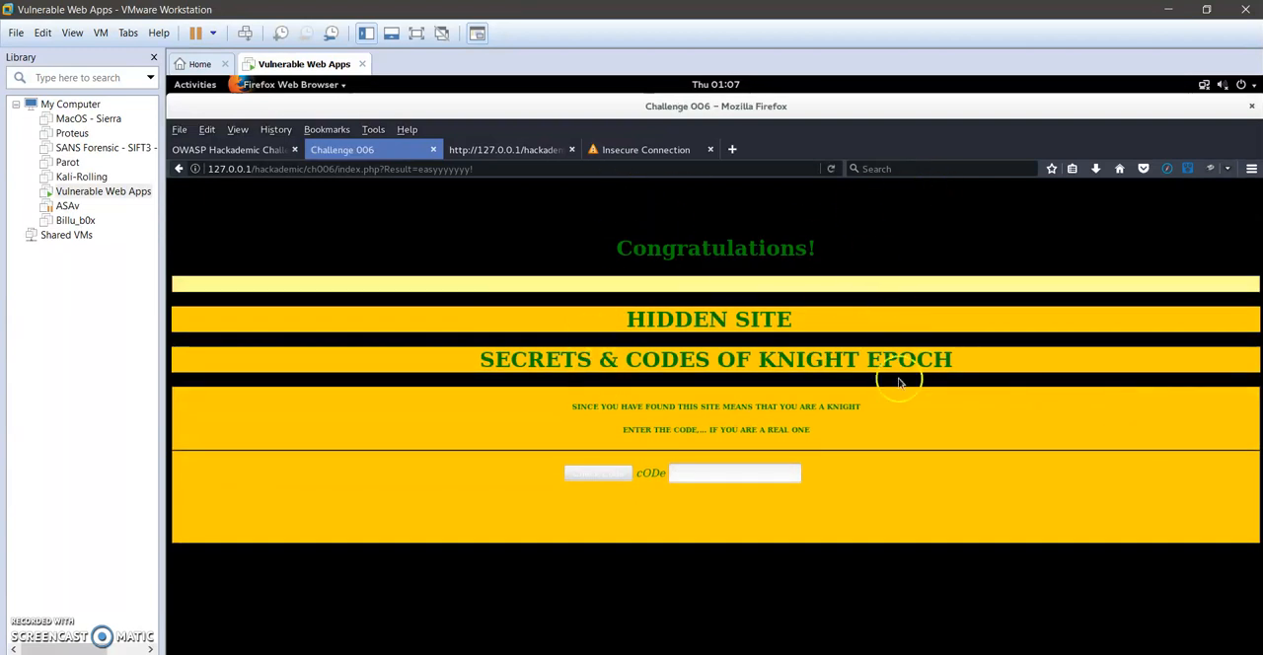
mouse_move(836, 219)
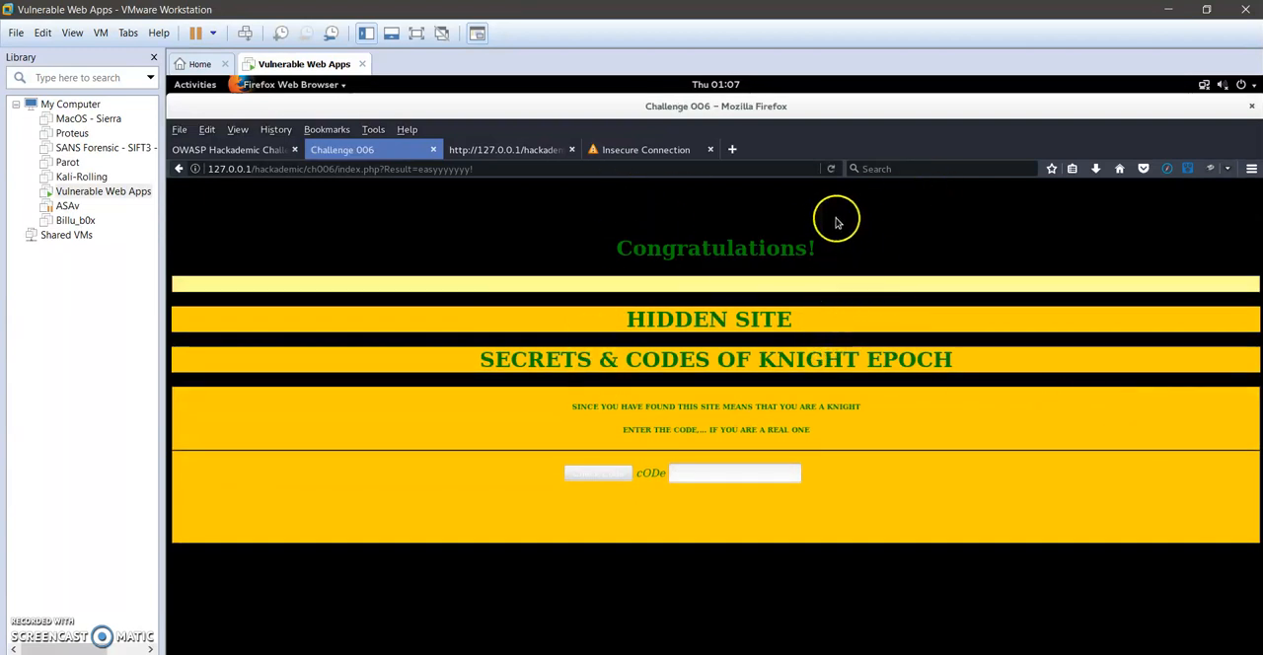
mouse_move(786, 242)
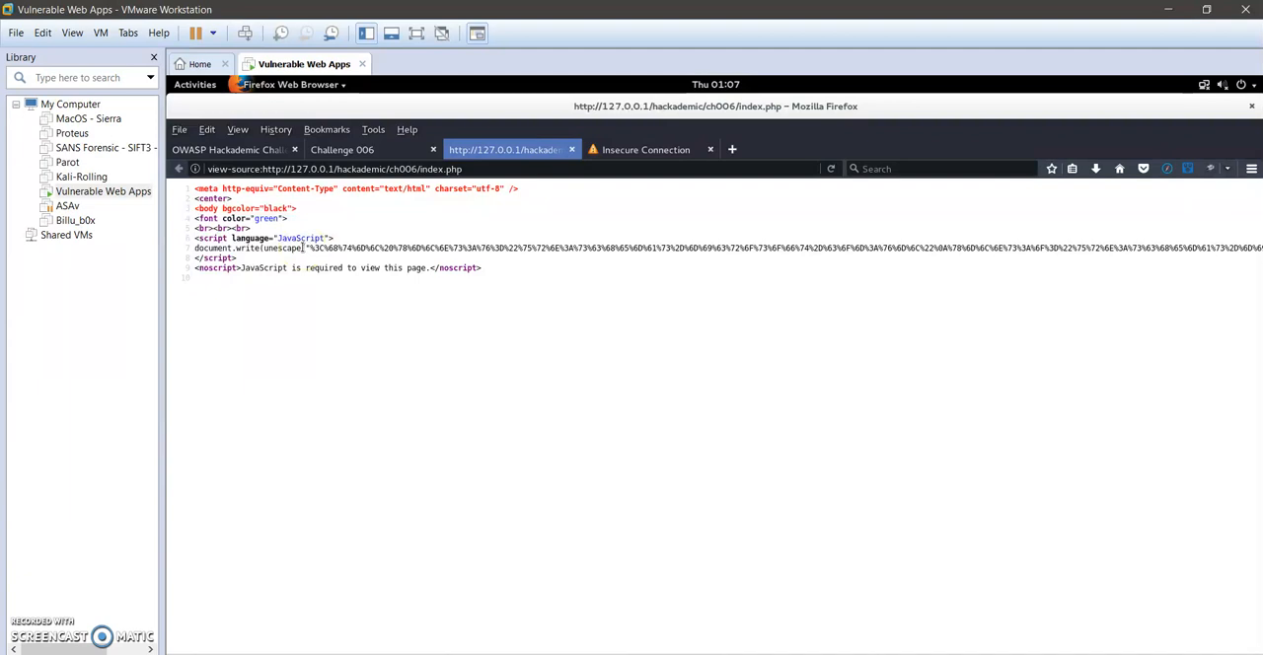
- Highlight part of the encoded unescape() string in the Challenge 006 source again
double_click(279, 248)
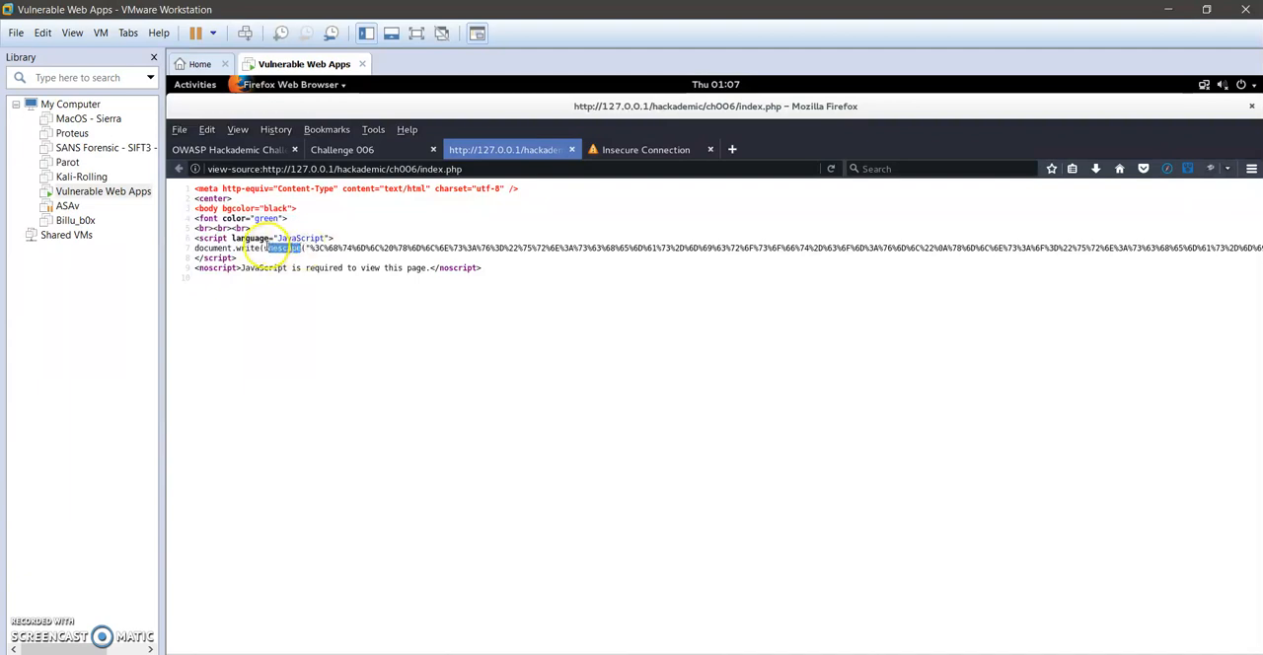
double_click(281, 248)
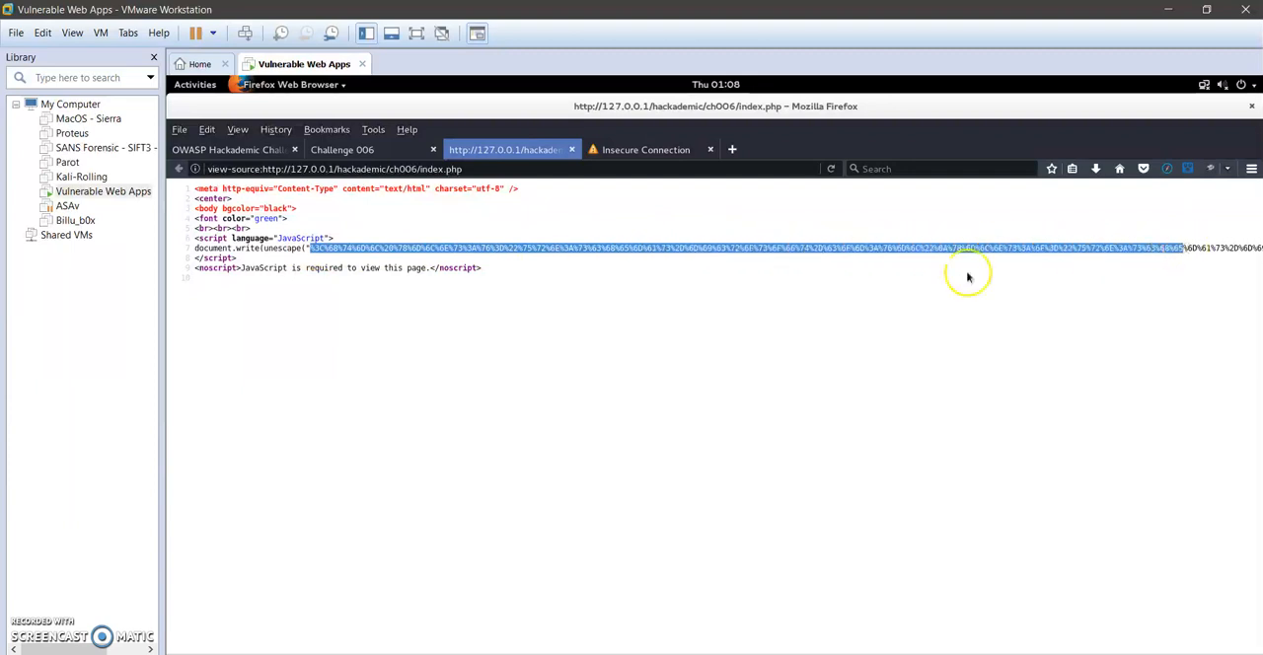
mouse_move(470, 283)
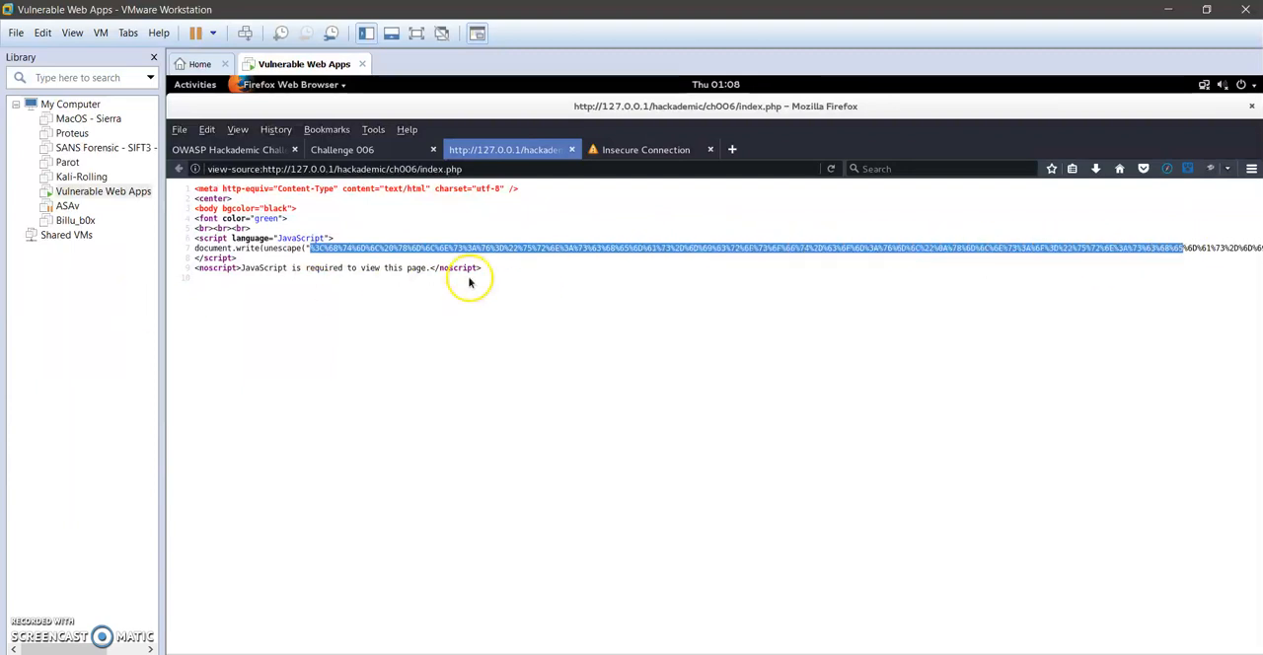